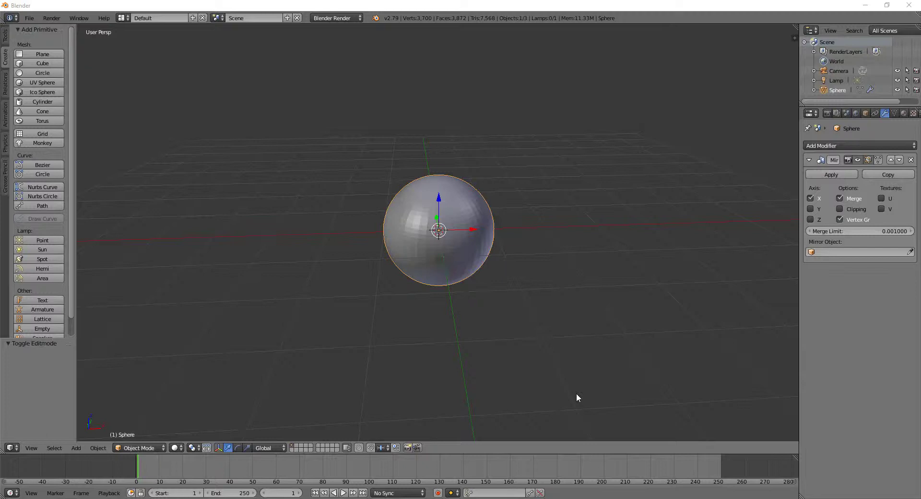
mouse_move(428, 237)
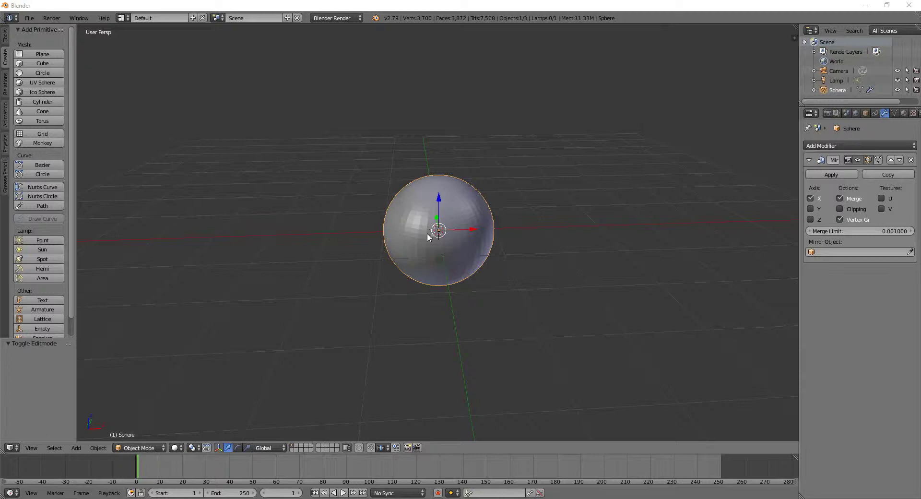
mouse_move(438, 232)
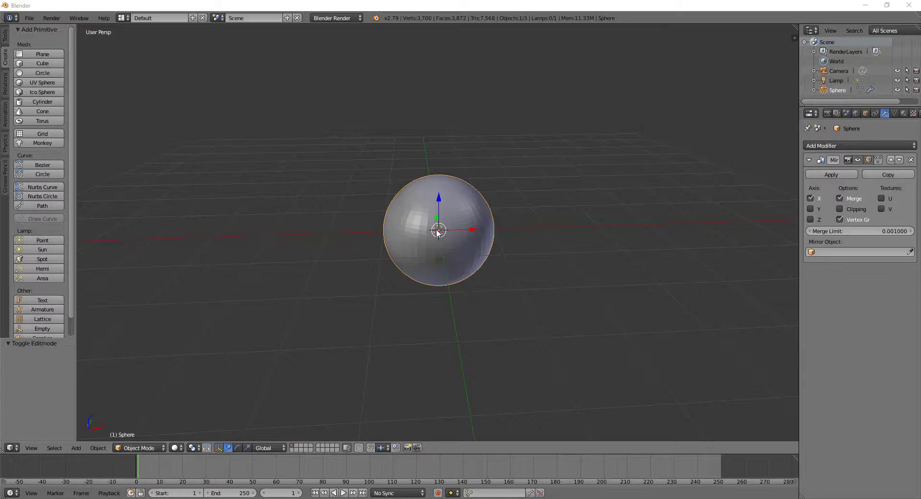
mouse_move(443, 232)
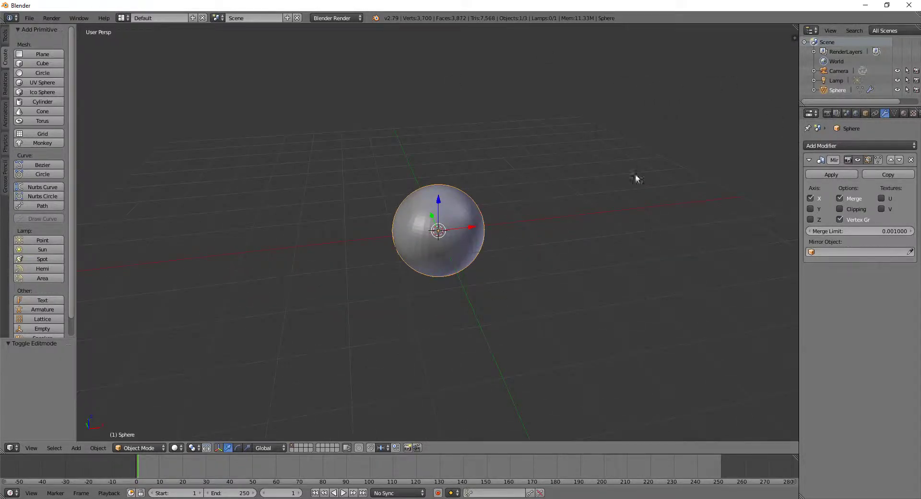
mouse_move(476, 289)
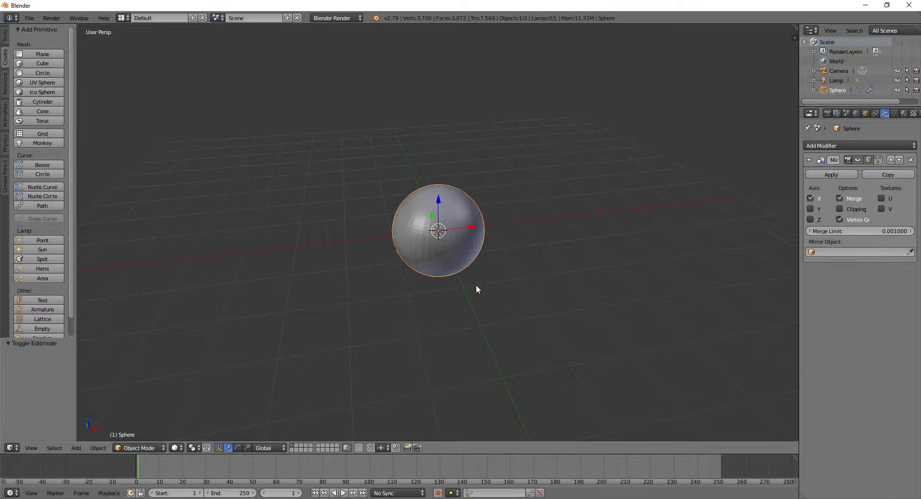
Step: Try mirroring the sphere along Y and Z, then re-enable X
left_click(859, 252)
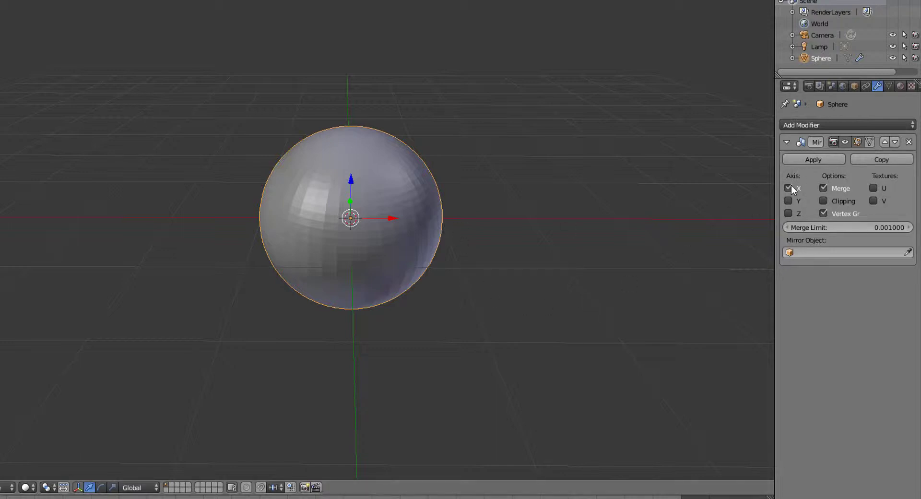
mouse_move(789, 188)
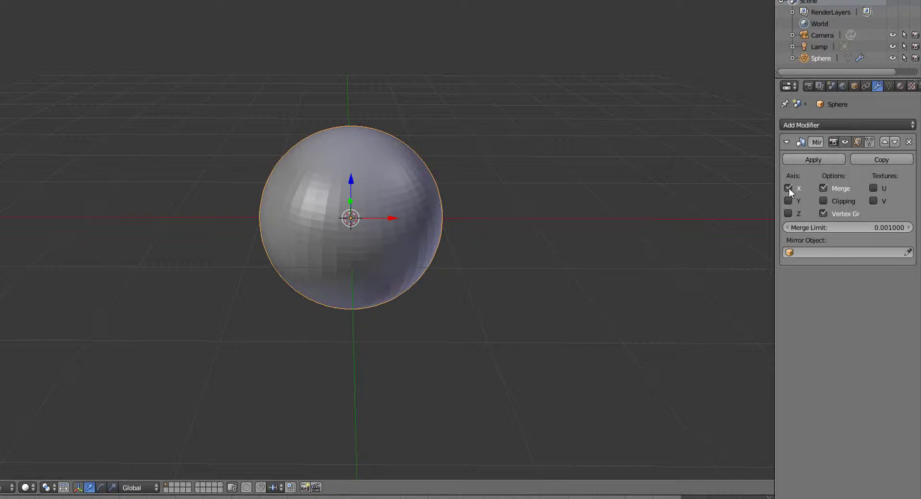
left_click(789, 188)
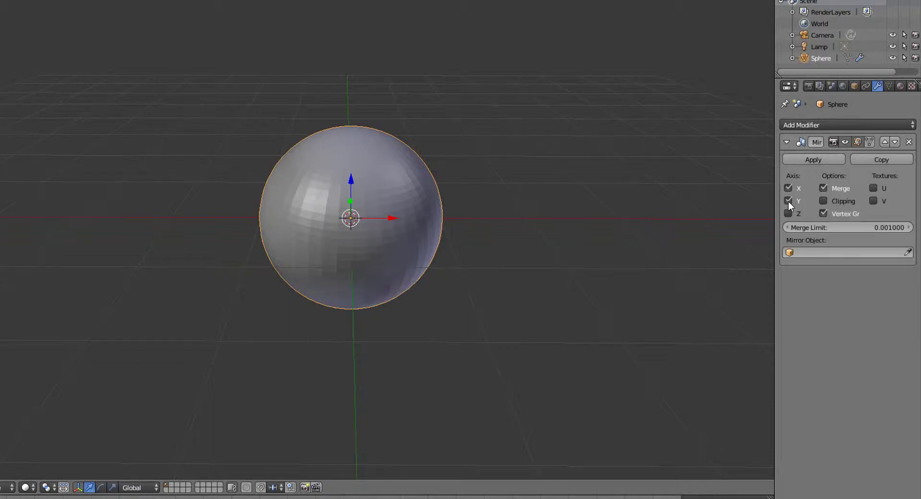
left_click(789, 200)
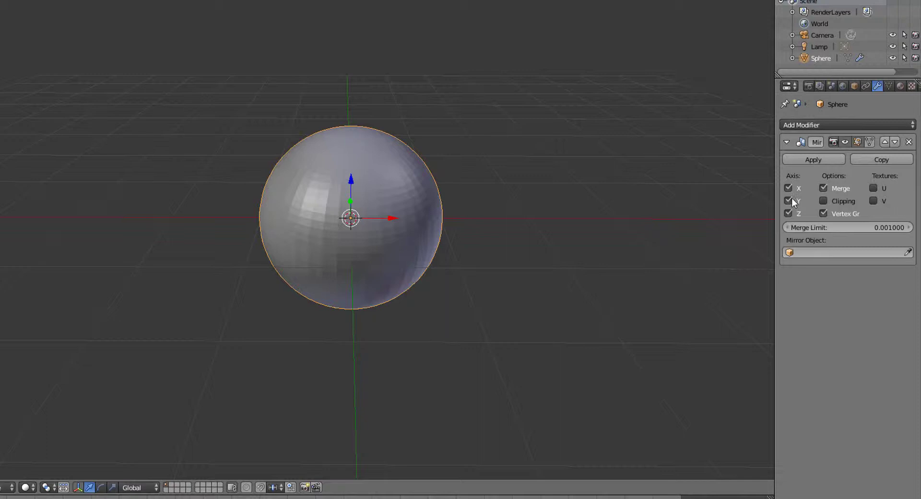
left_click(788, 201)
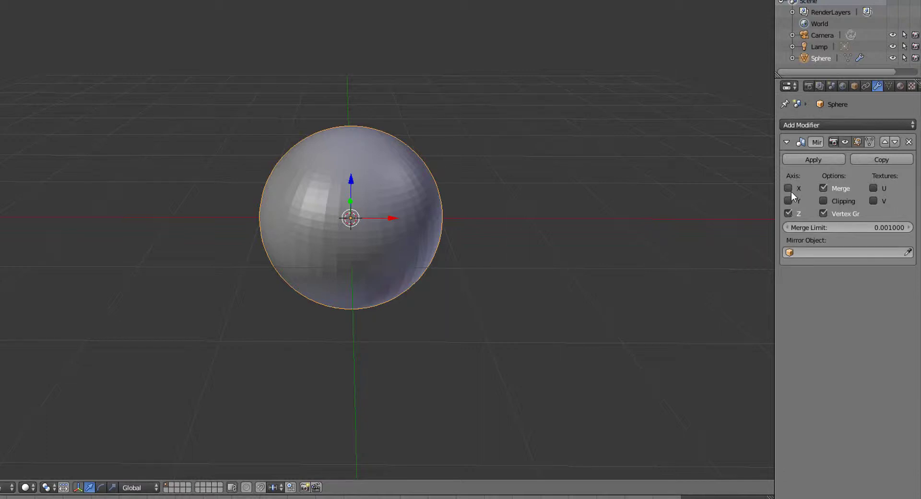
left_click(789, 188)
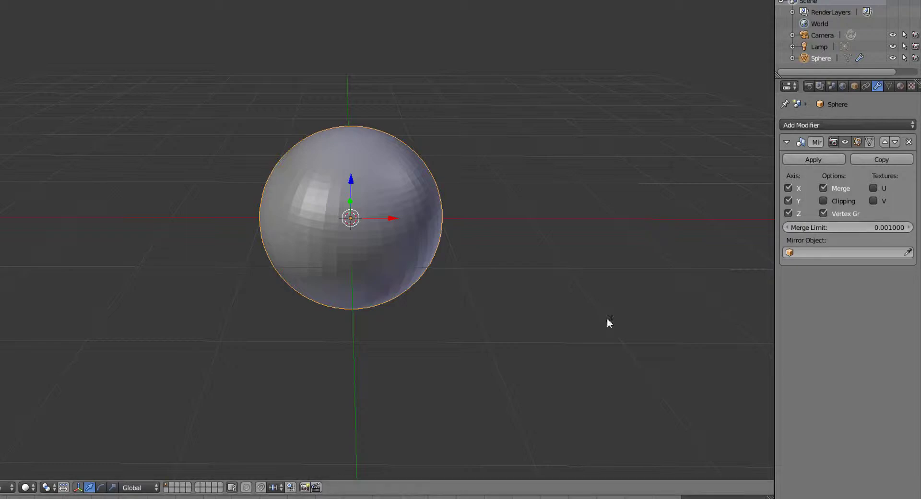
Step: In Edit Mode, toggle the Y axis off and on, leaving only X checked
key("Tab")
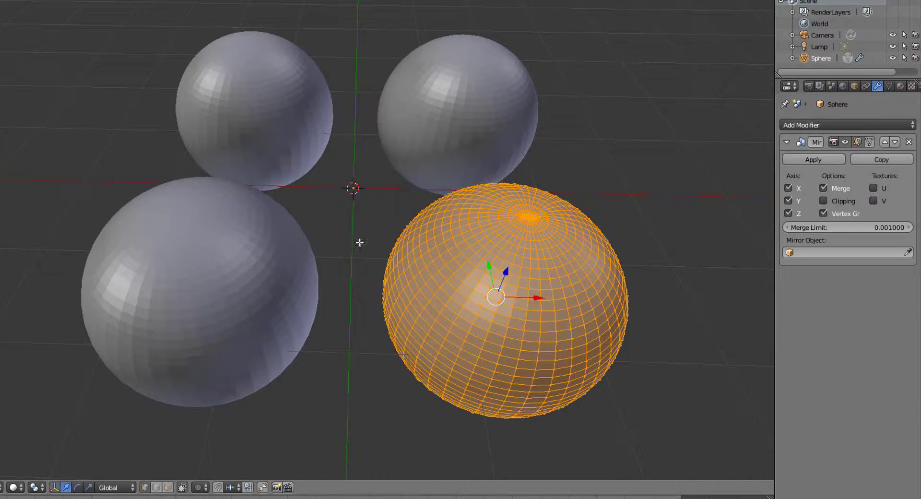
mouse_move(437, 54)
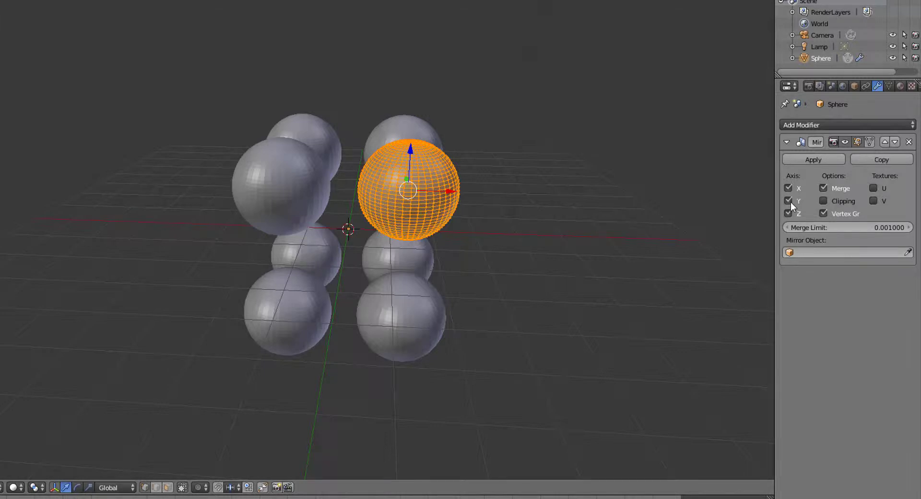
left_click(789, 201)
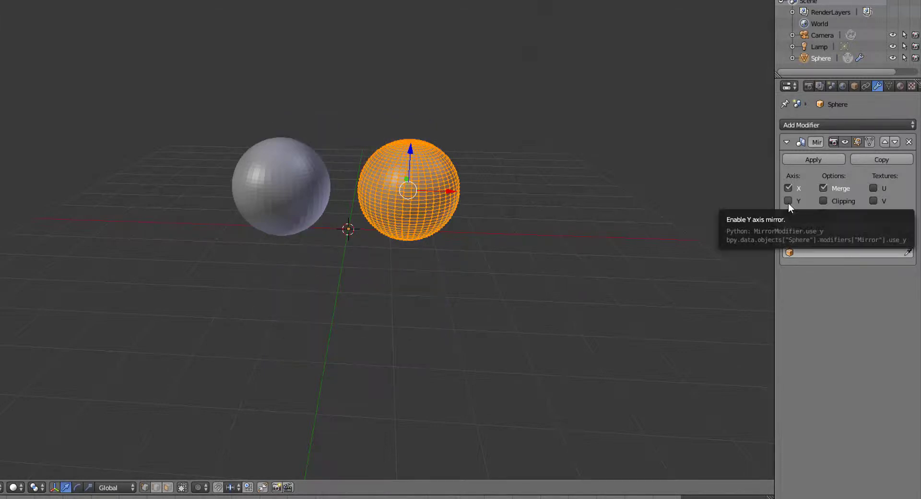
left_click(788, 201)
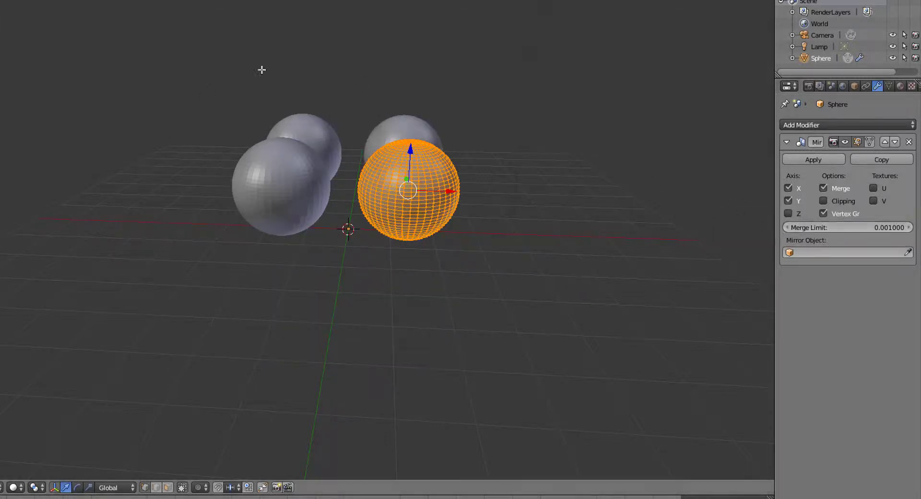
left_click(789, 214)
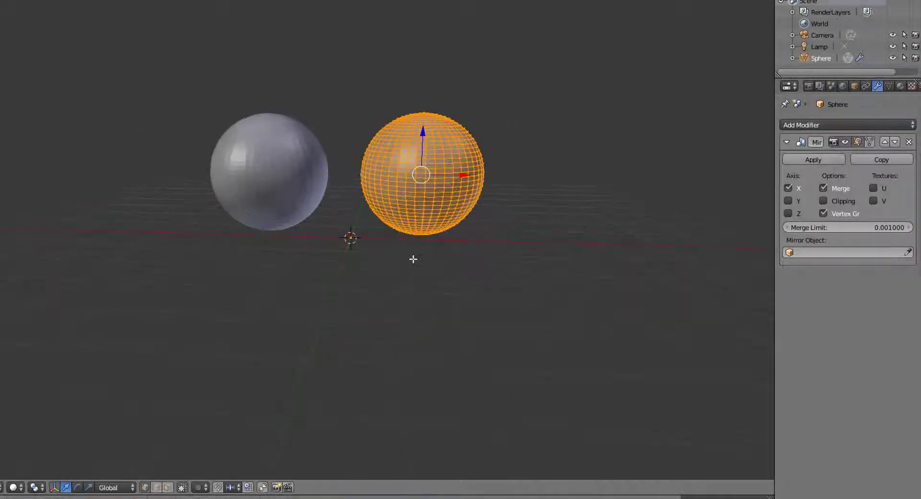
Step: Zoom in and raise the Merge Limit to about 0.48, welding the halves
scroll("up", 3)
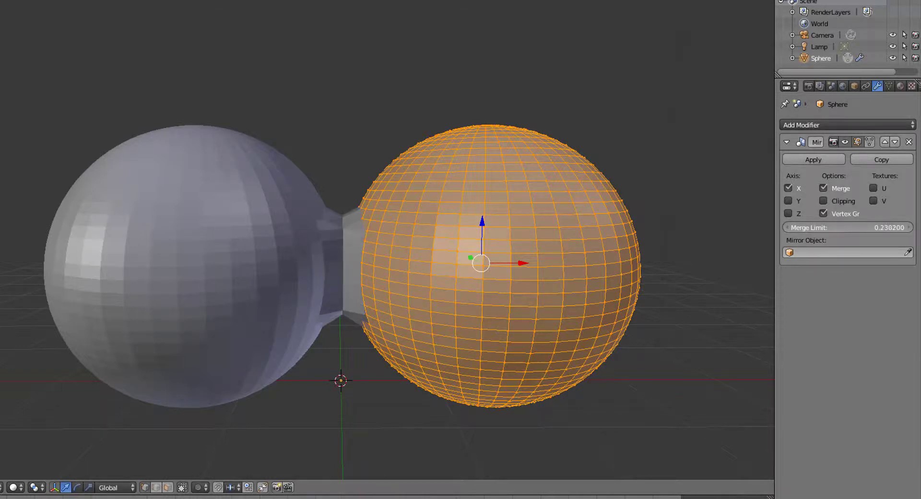
left_click_drag(846, 228, 864, 227)
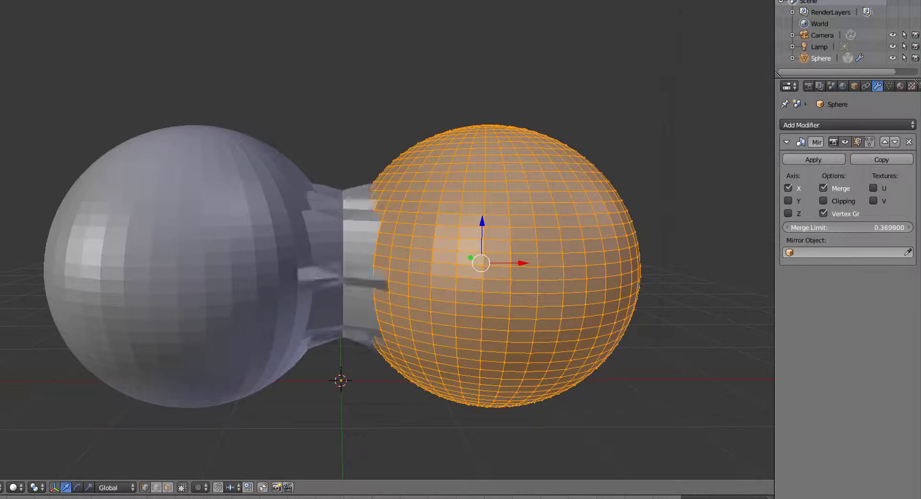
left_click_drag(822, 228, 870, 228)
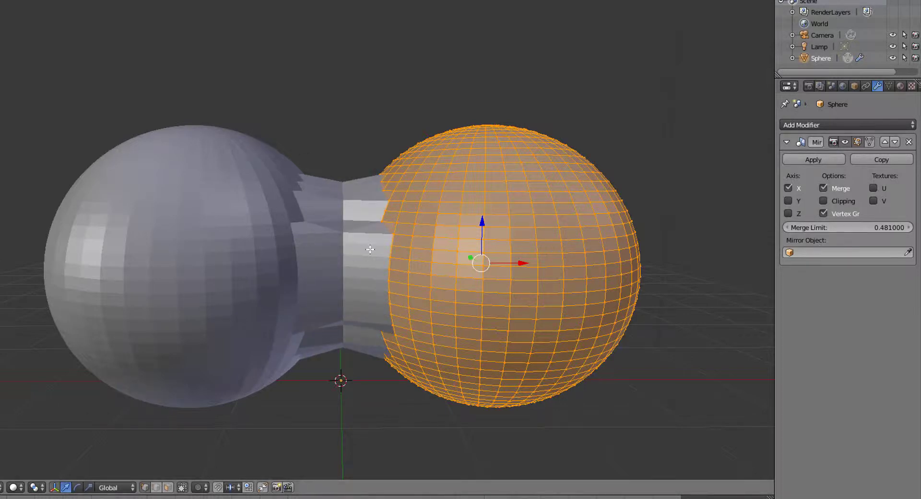
mouse_move(326, 387)
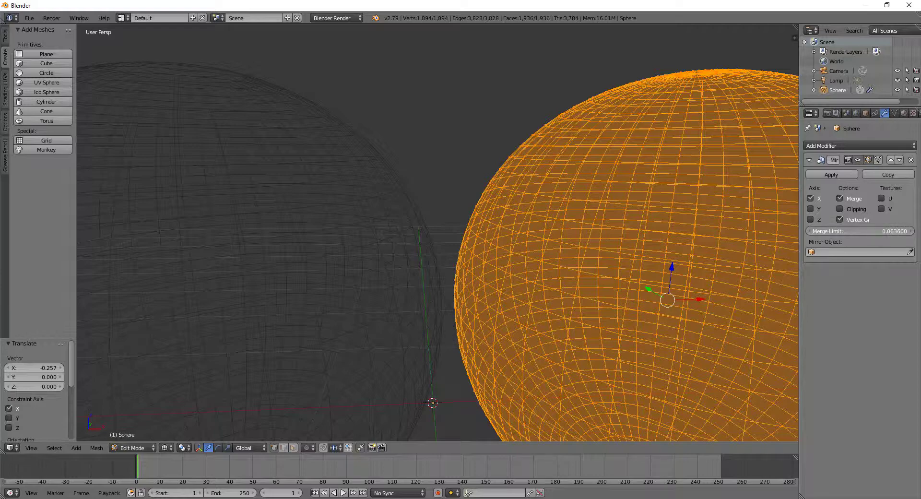
Step: Enable Clipping on the Mirror modifier
scroll("down", 3)
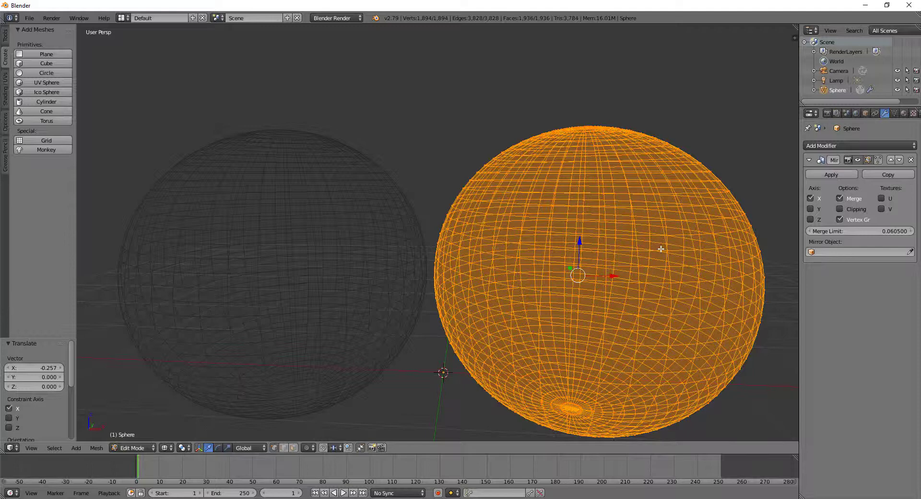
left_click(840, 208)
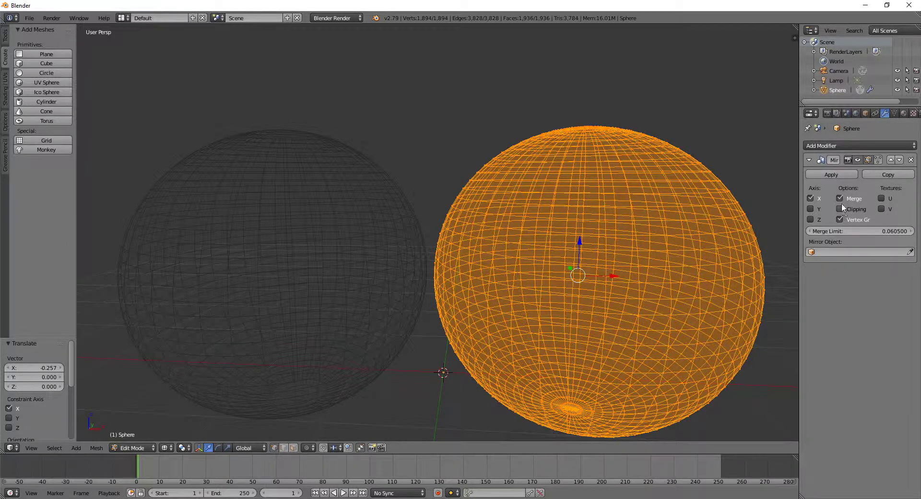
scroll("down", 3)
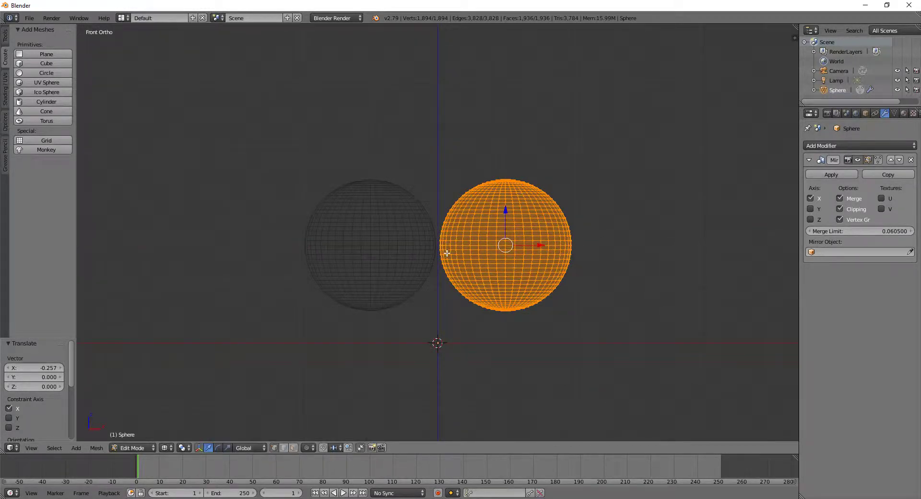
Step: Lower Merge Limit to about 0.0037 and push the mesh along X against the mirror plane
left_click_drag(882, 230, 834, 230)
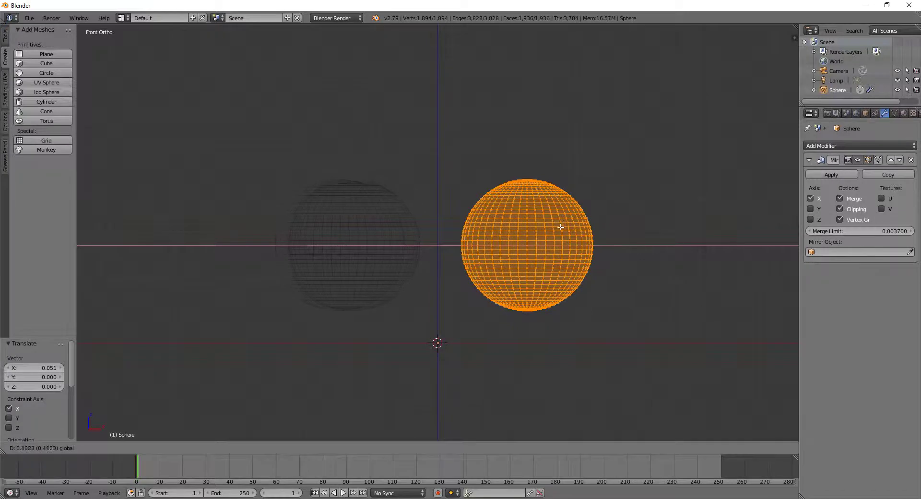
left_click_drag(561, 228, 511, 231)
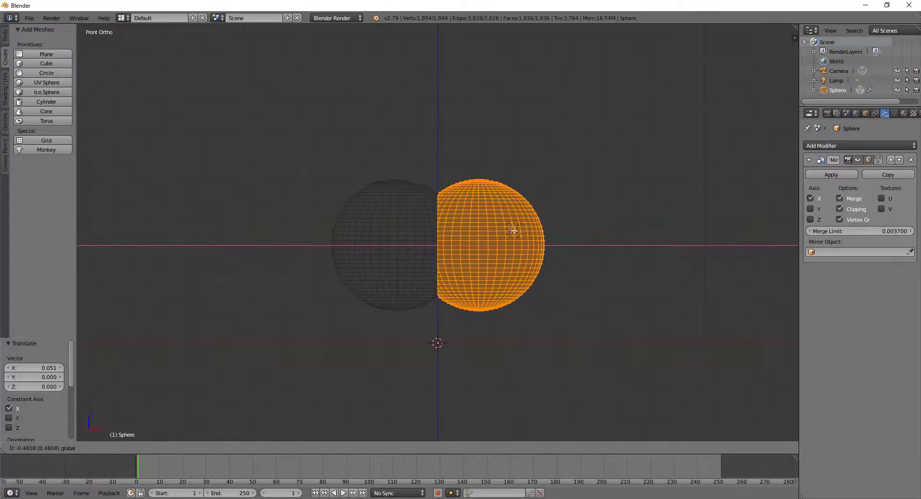
left_click_drag(511, 231, 504, 231)
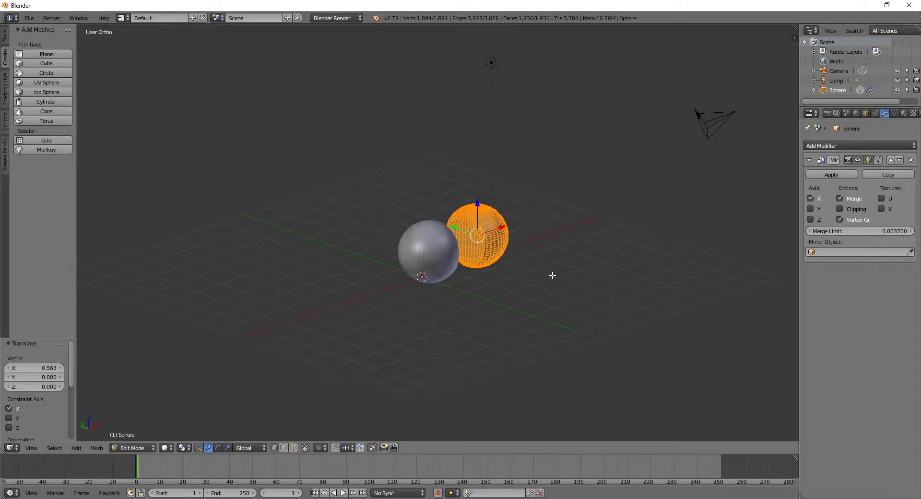
Step: Set the Mirror modifier's Mirror Object to Lamp
left_click(858, 251)
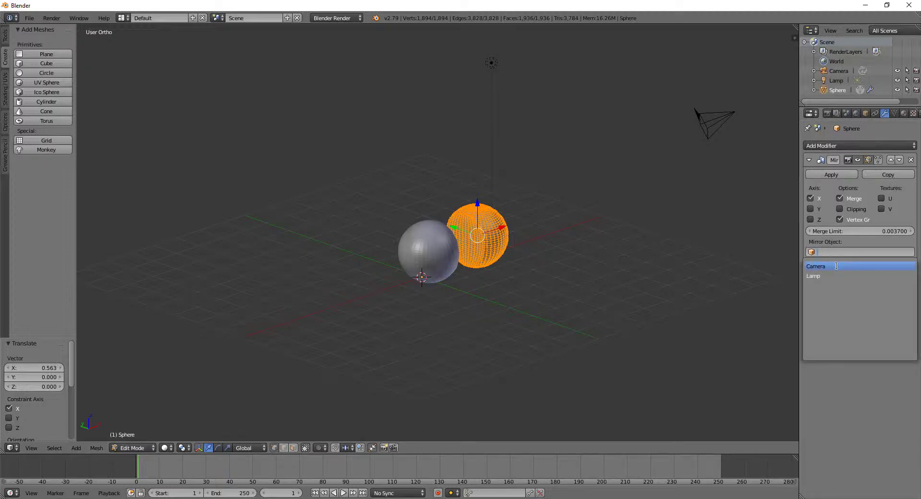
left_click(814, 276)
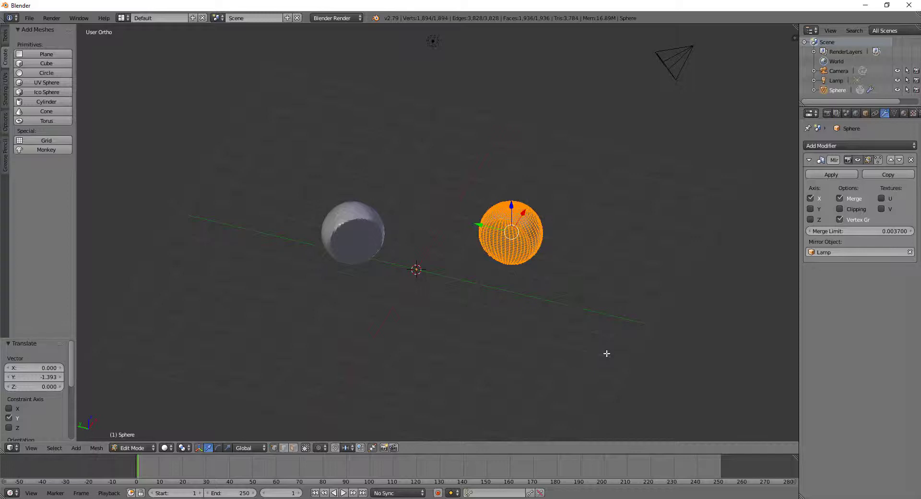
mouse_move(601, 351)
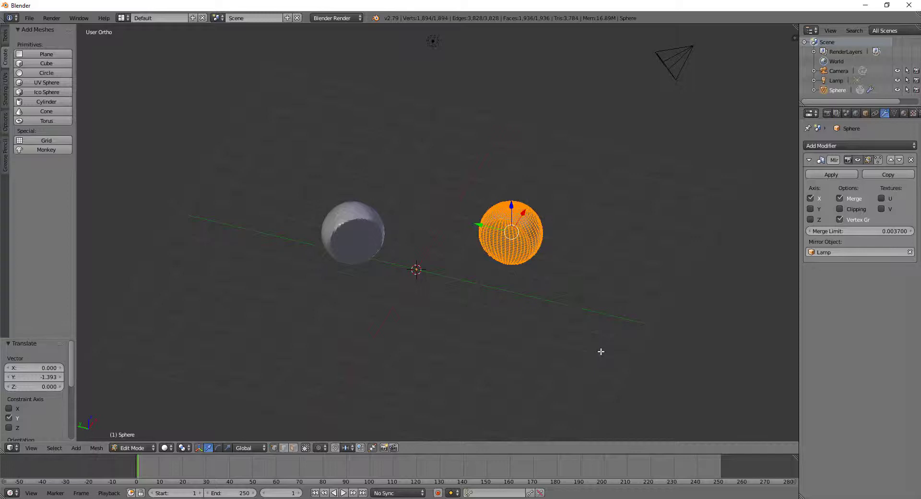